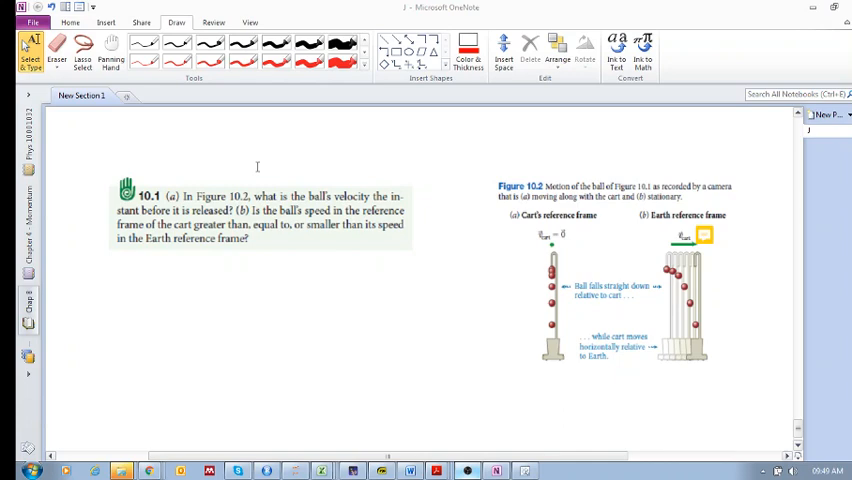
mouse_move(316, 68)
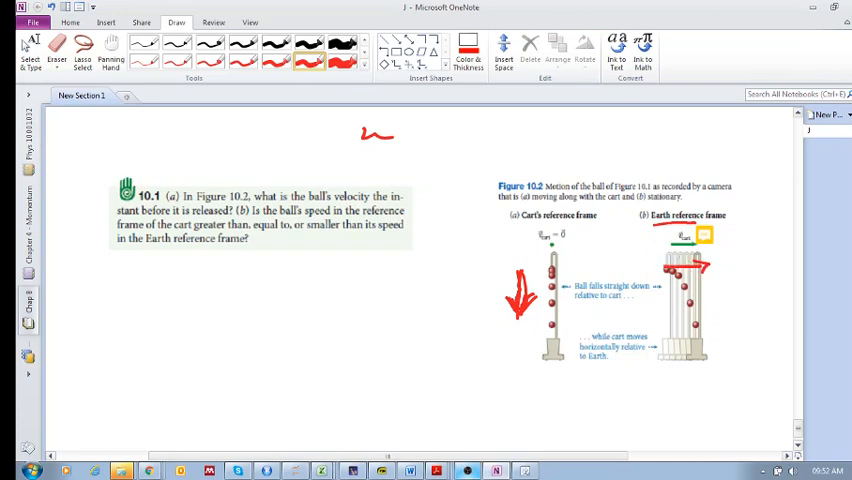
- Ink a red downward velocity arrow and a diagonal combined-velocity arrow on the Earth frame figure
left_click_drag(680, 275, 660, 310)
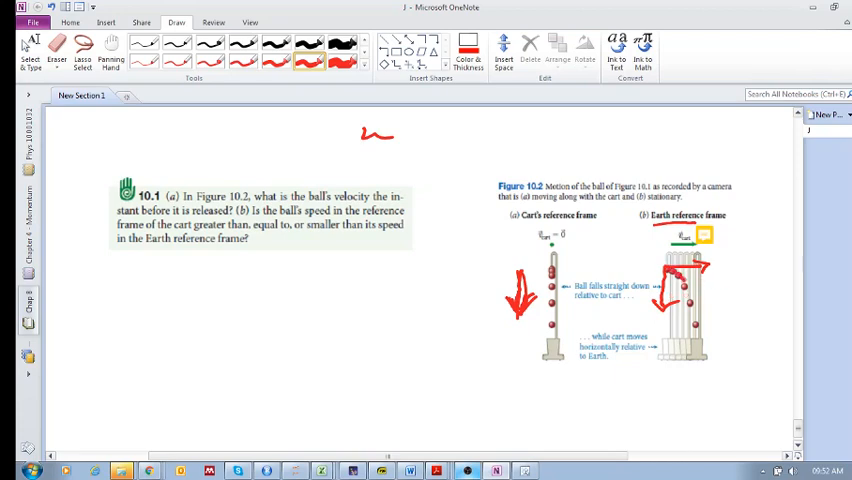
left_click_drag(700, 285, 685, 315)
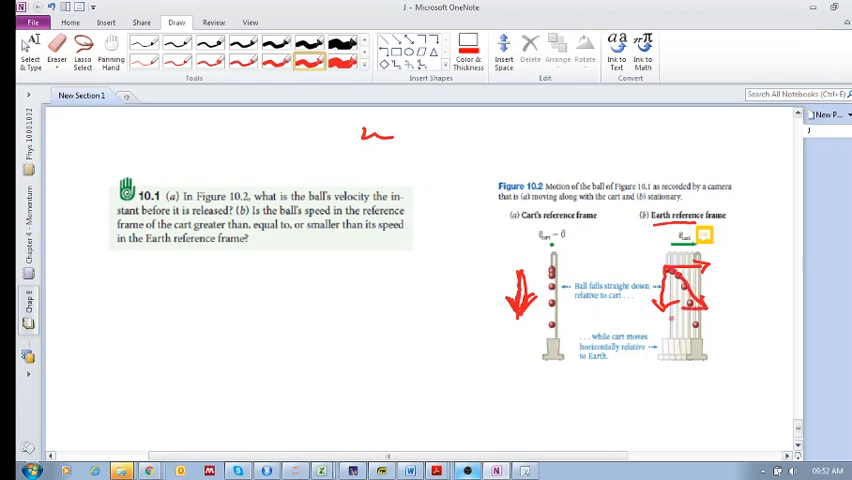